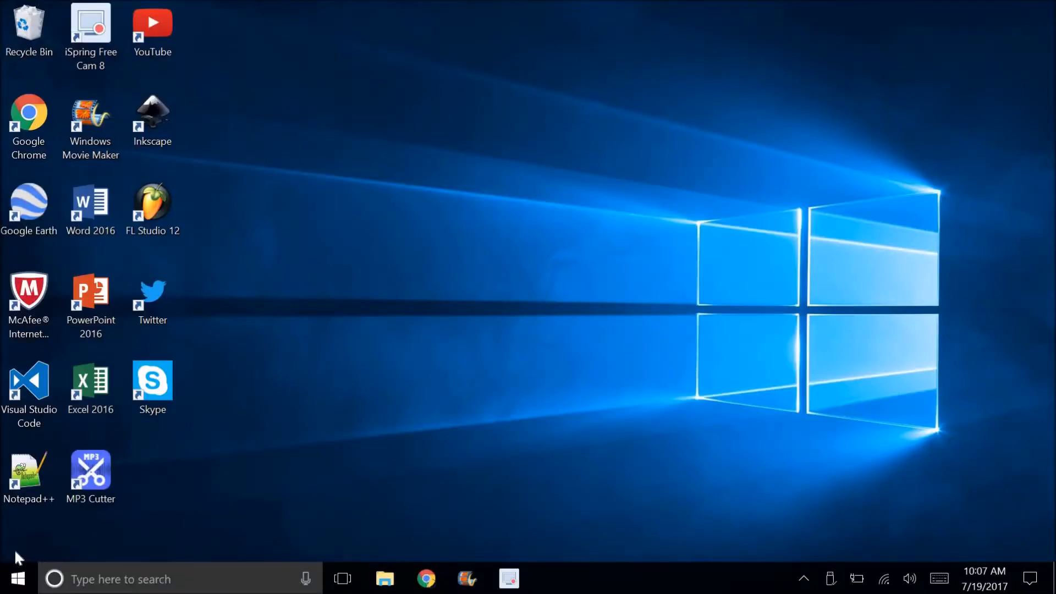
# Bring up File Explorer showing the connected Apple iPhone and its Internal Storage.
pyautogui.click(384, 579)
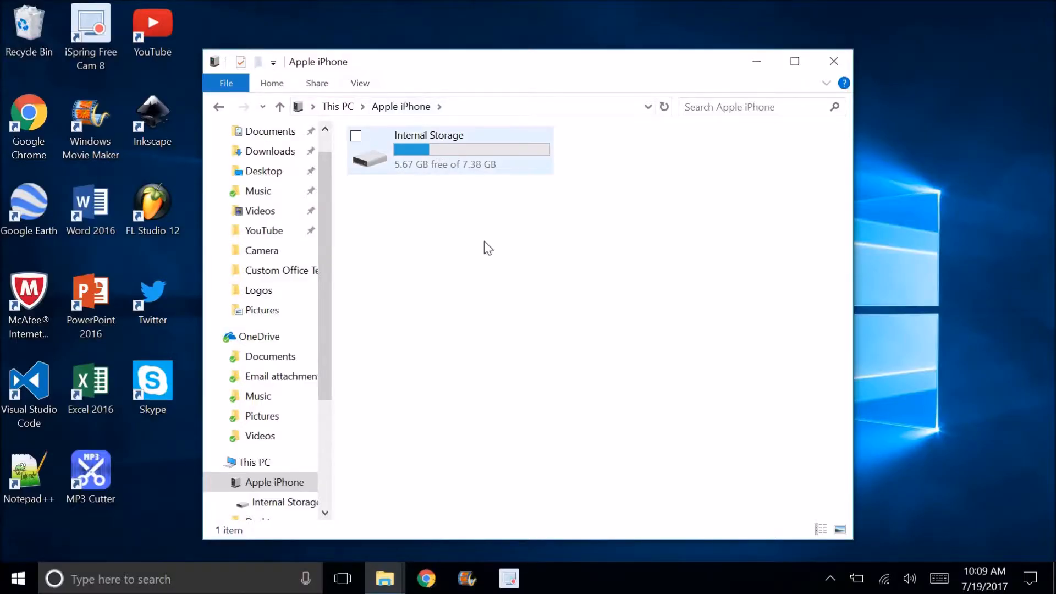
# Navigate into Internal Storage > DCIM > 860OKMZO on the iPhone.
pyautogui.click(449, 149)
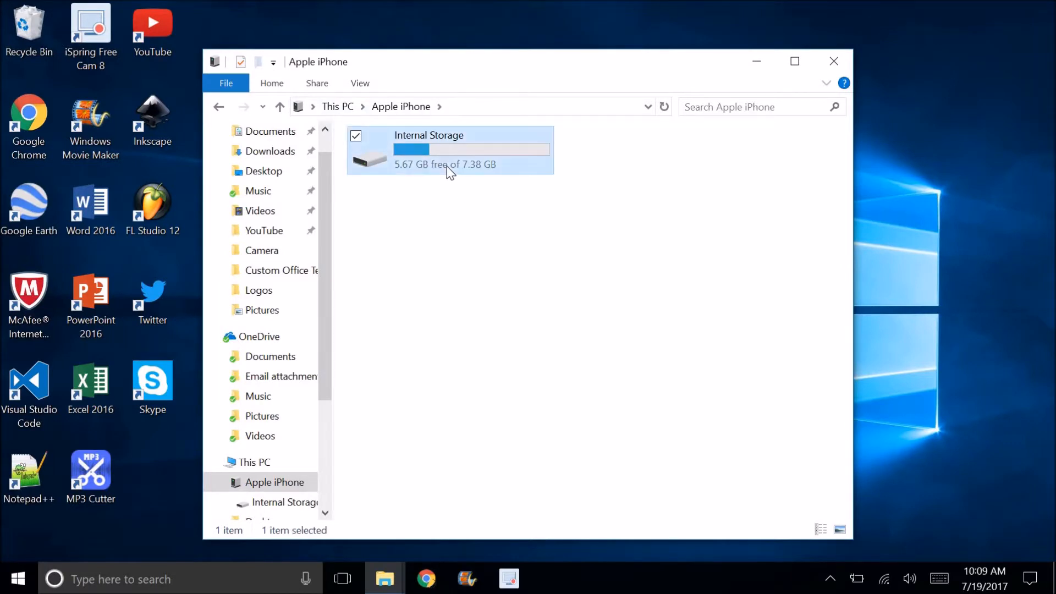
pyautogui.doubleClick(430, 148)
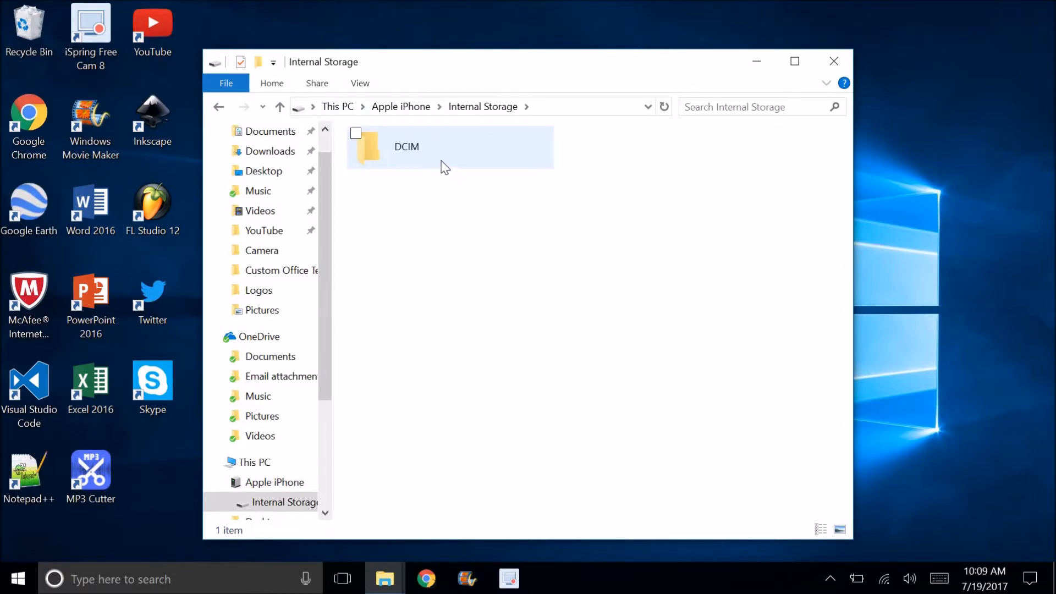
pyautogui.doubleClick(408, 147)
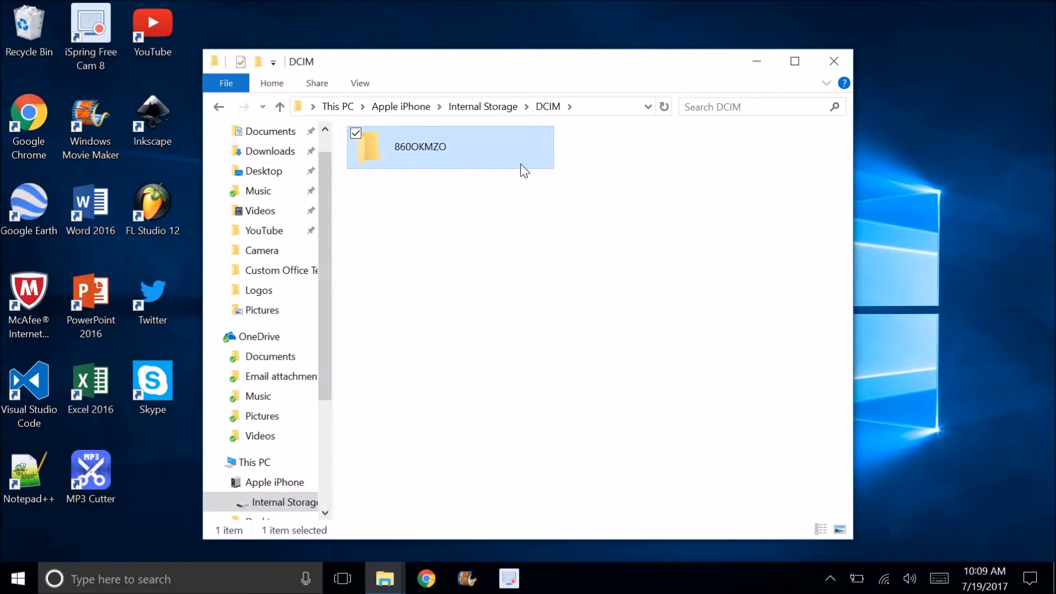
pyautogui.moveTo(508, 158)
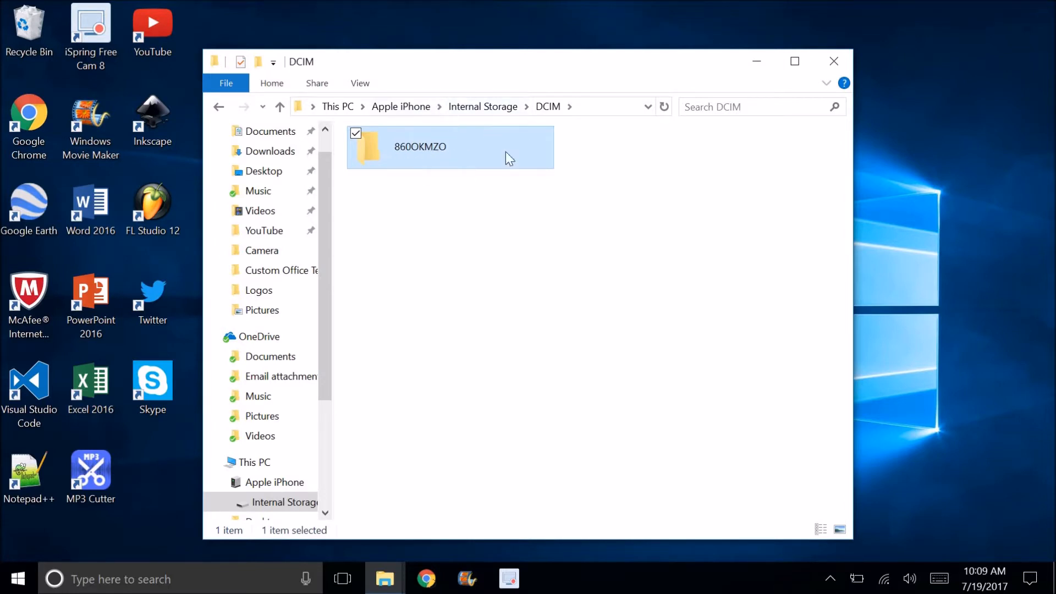
pyautogui.moveTo(469, 114)
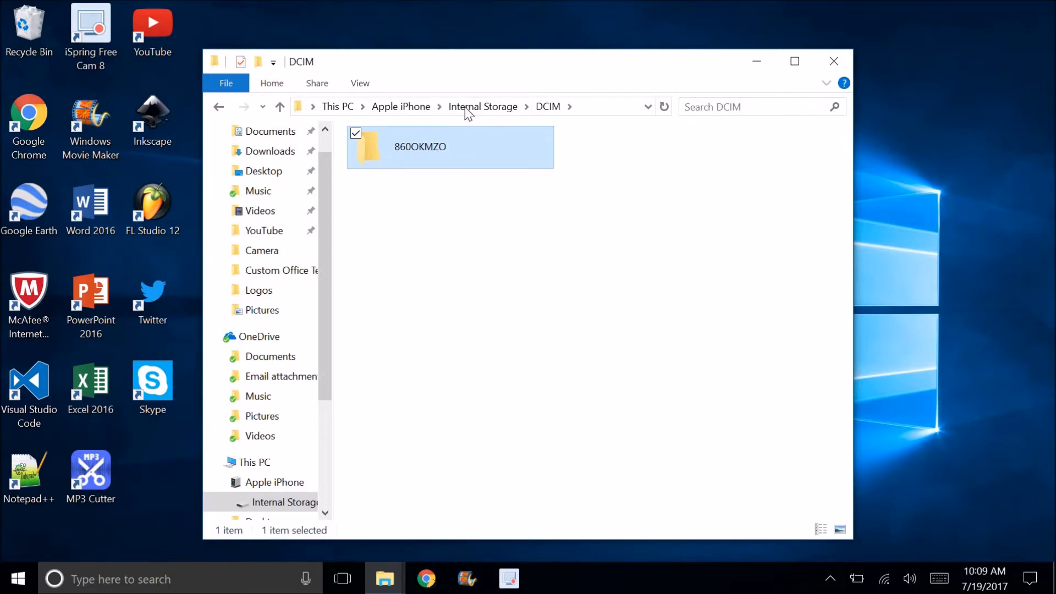
pyautogui.moveTo(381, 146)
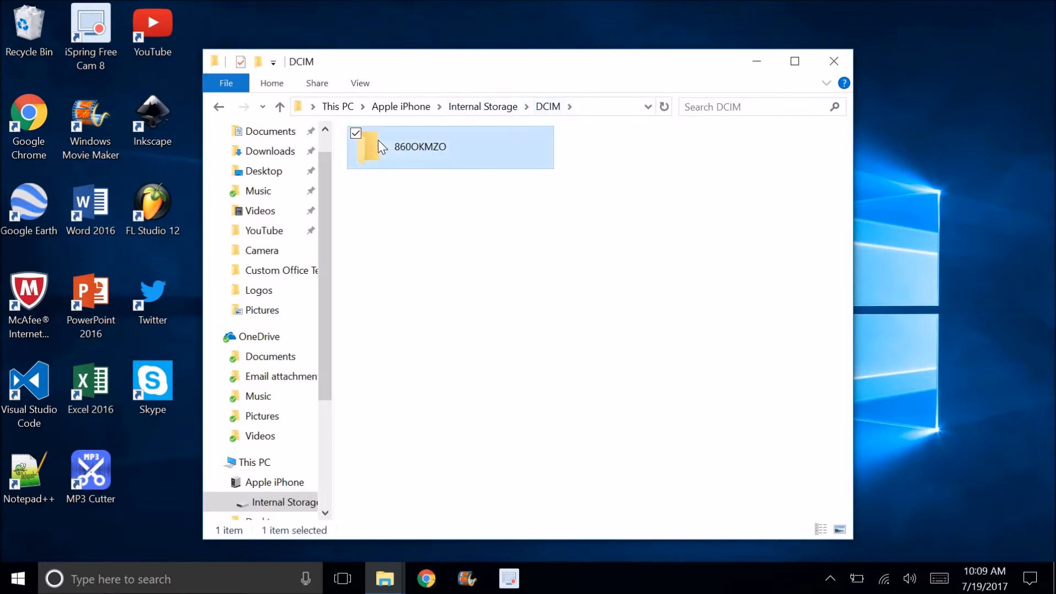
pyautogui.doubleClick(419, 146)
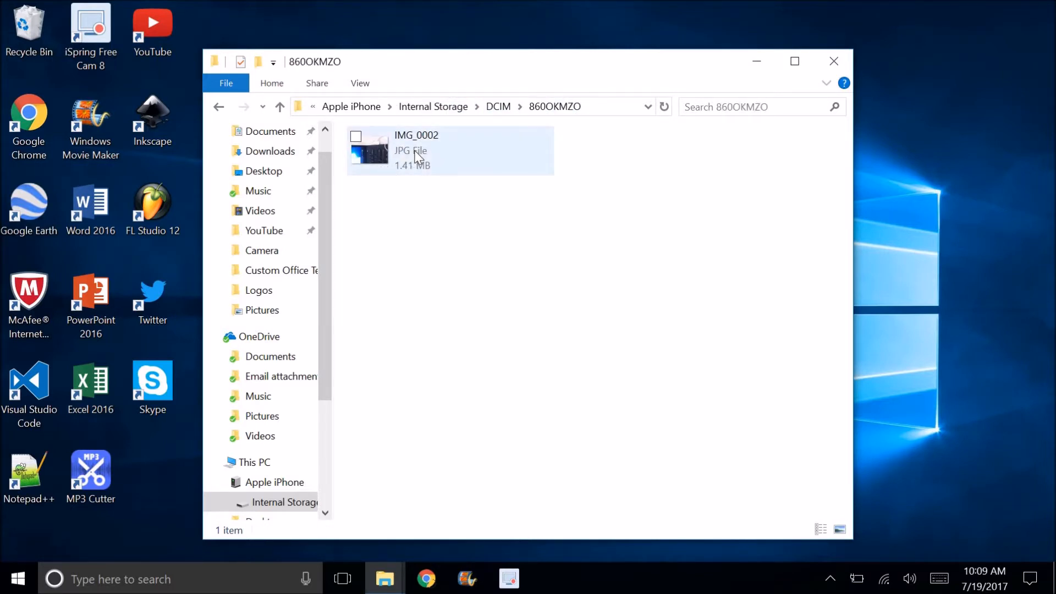
# Go back to the iPhone level and re-navigate to the 860OKMZO folder holding IMG_0002.
pyautogui.click(351, 107)
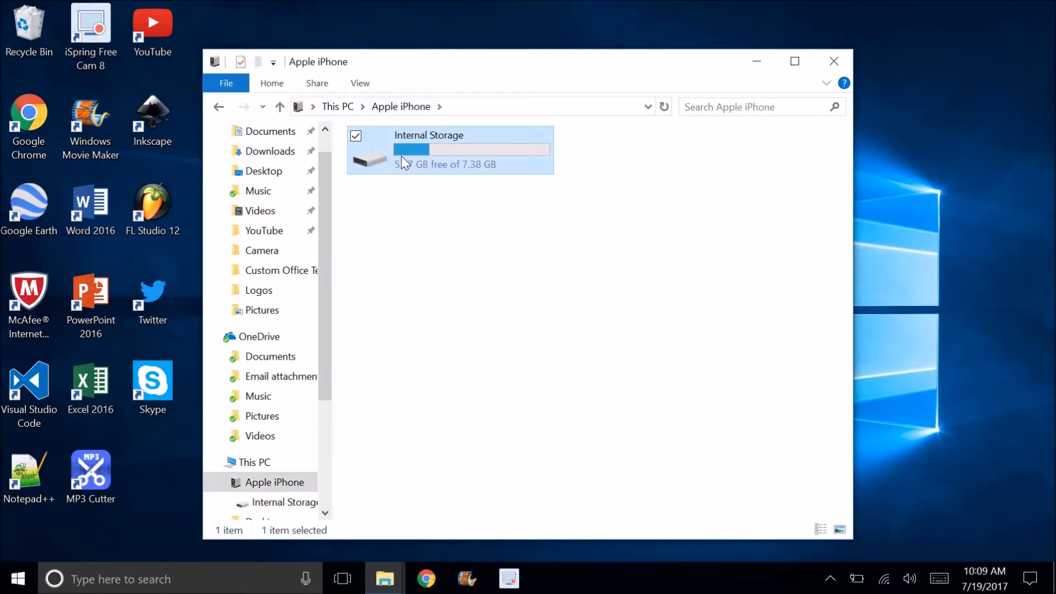
pyautogui.doubleClick(429, 149)
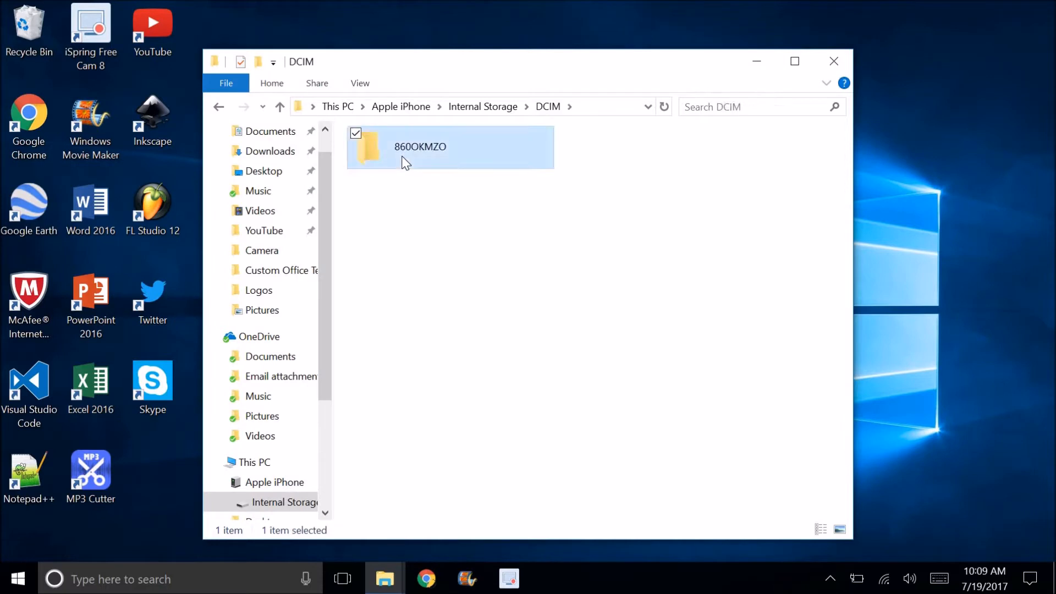
pyautogui.doubleClick(419, 146)
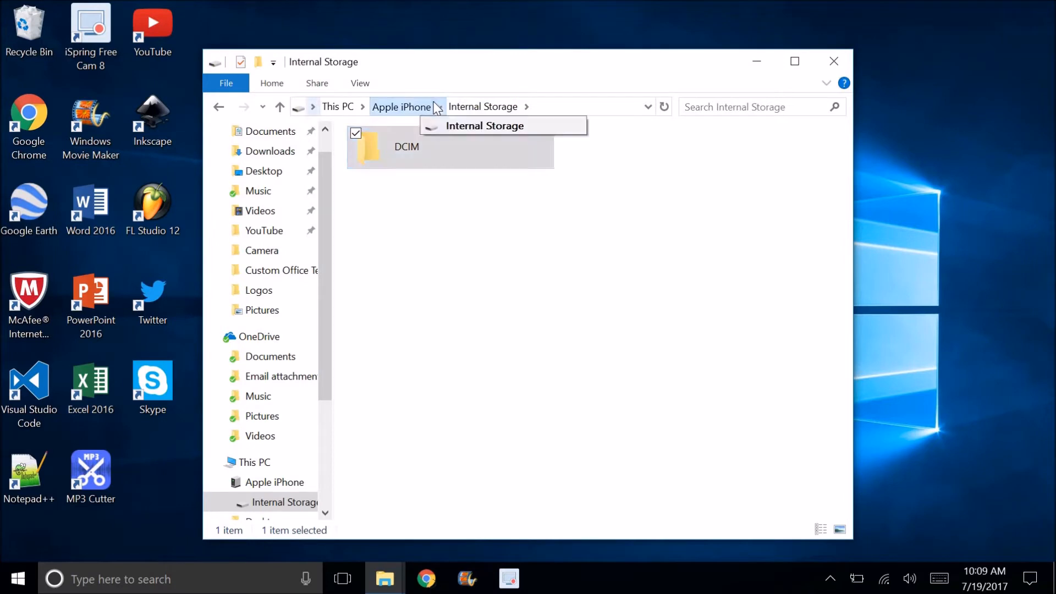
pyautogui.doubleClick(406, 146)
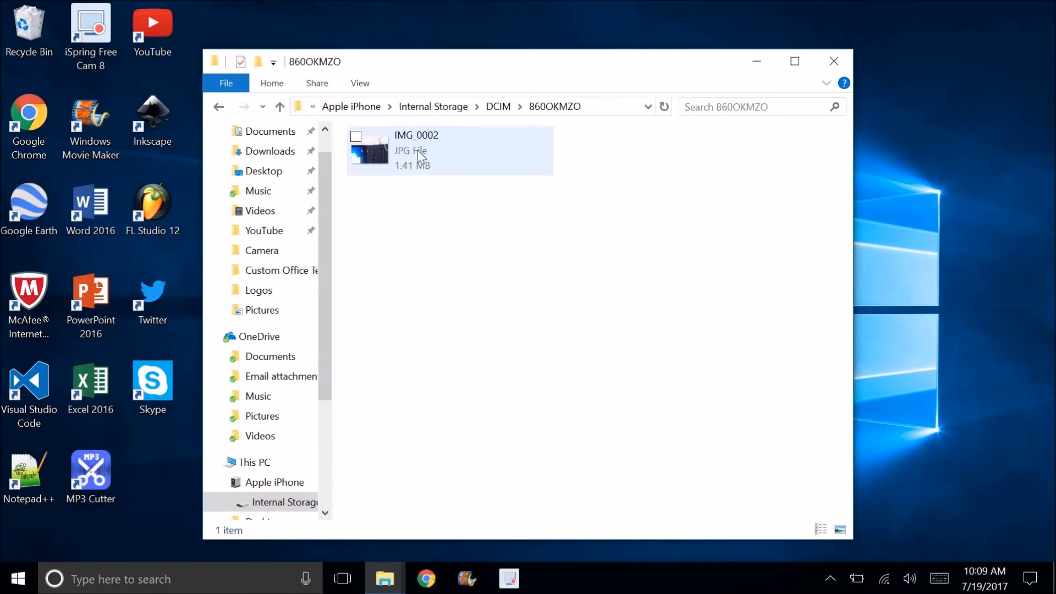
pyautogui.moveTo(422, 169)
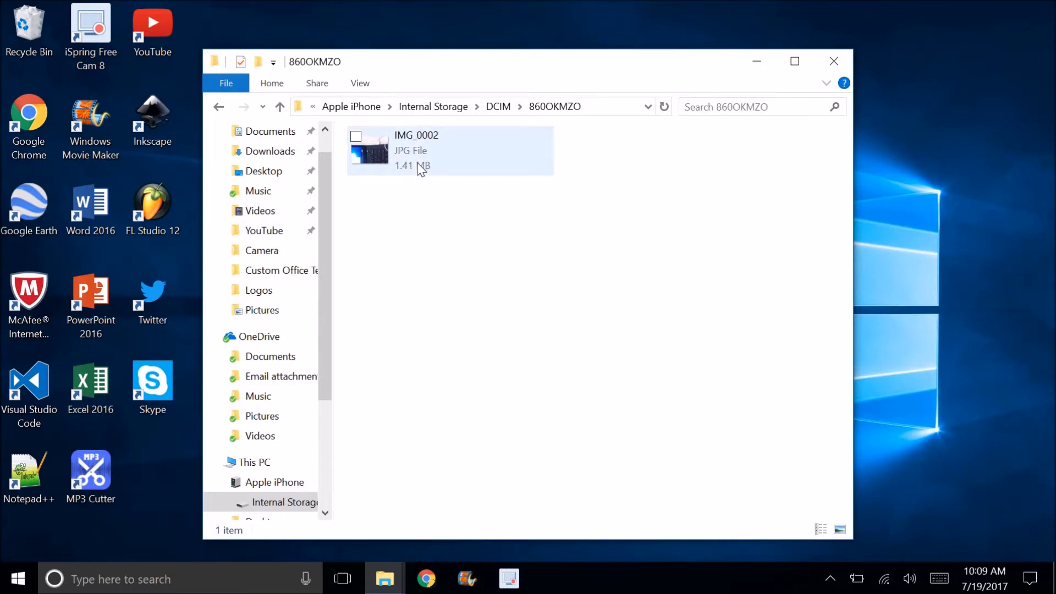
# Select IMG_0002 and copy it into the PC's Pictures folder.
pyautogui.click(449, 151)
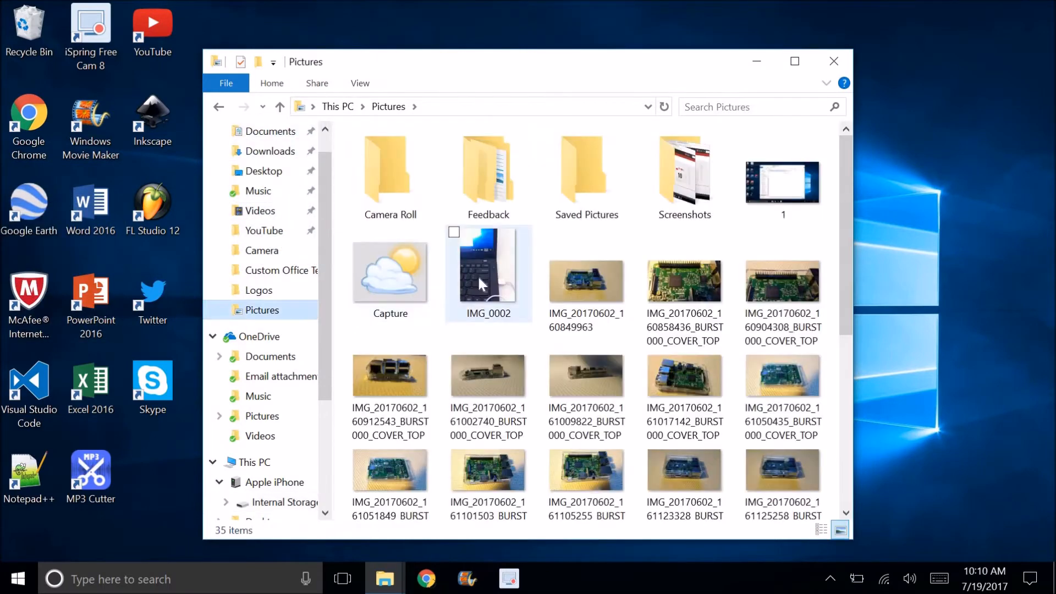
# View the copied IMG_0002 from Pictures in the Photos app.
pyautogui.scroll(-3)
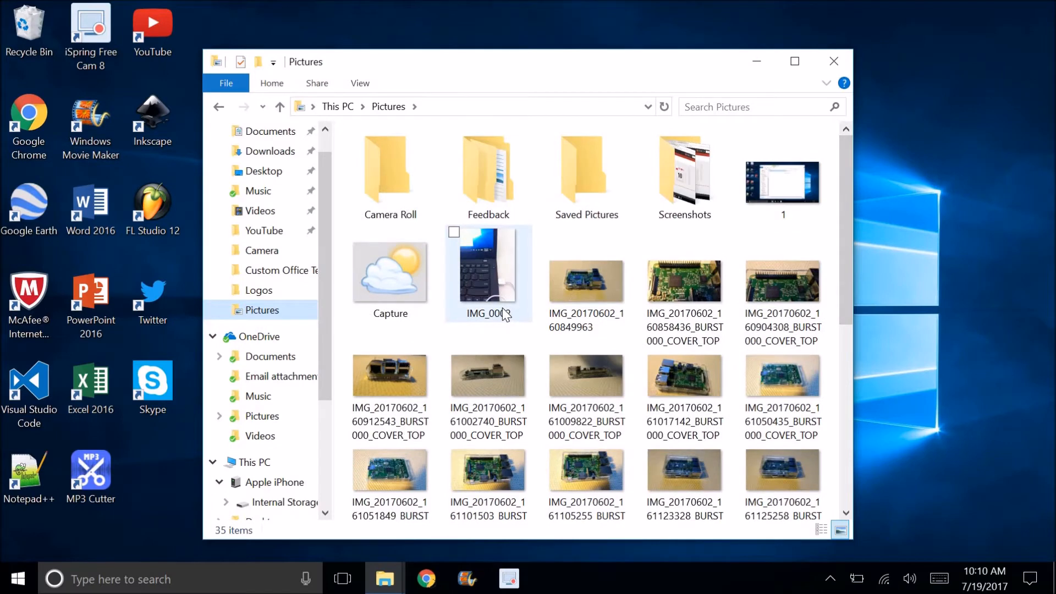
pyautogui.doubleClick(488, 265)
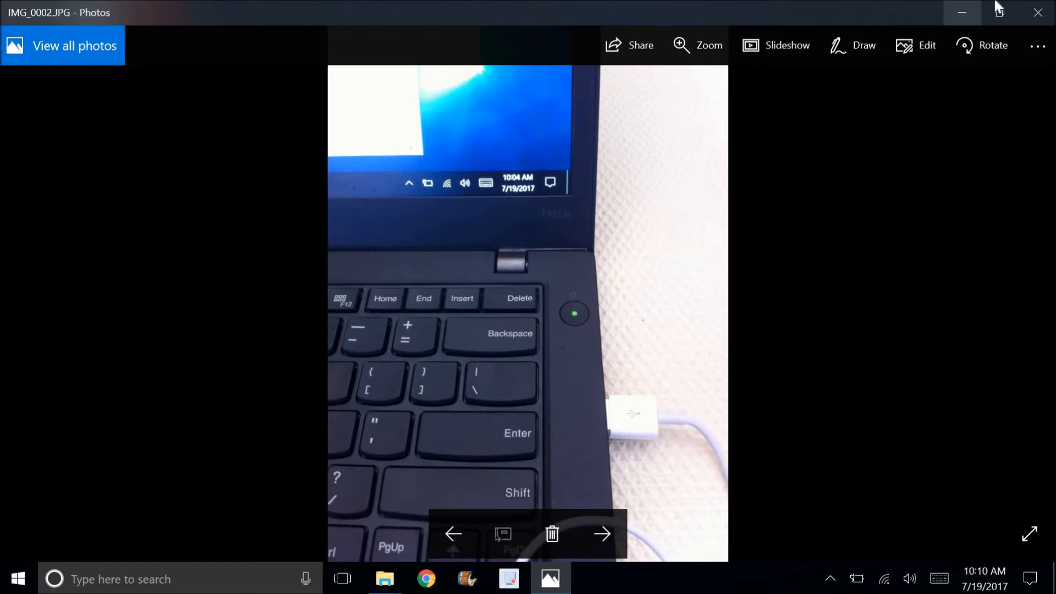
# Go to Gmail in the browser and start a single new message, closing the duplicate.
pyautogui.click(425, 578)
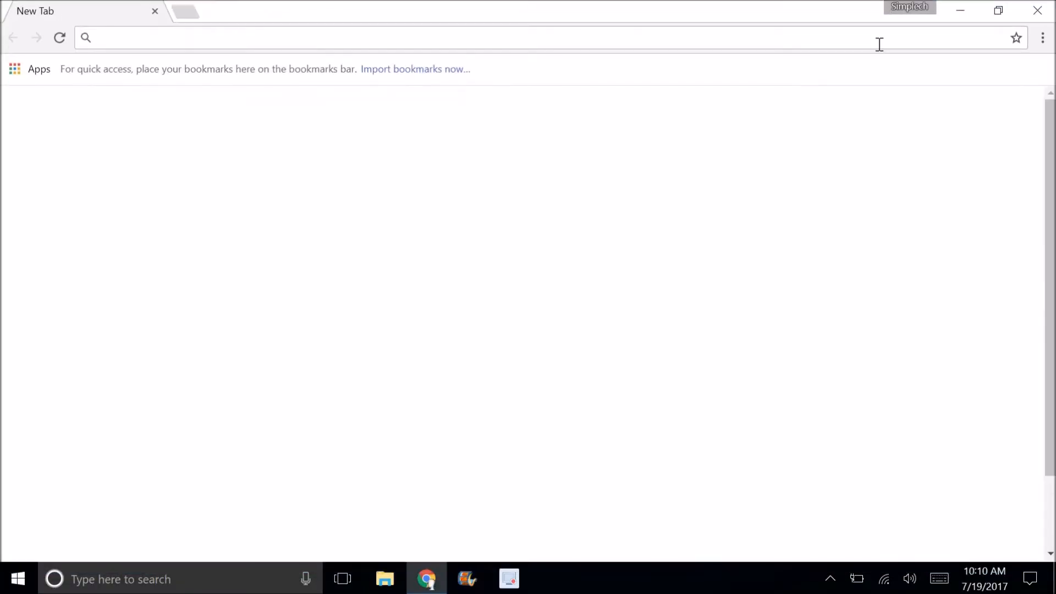
pyautogui.write('mail.google.com/mail/u/0/#inbox')
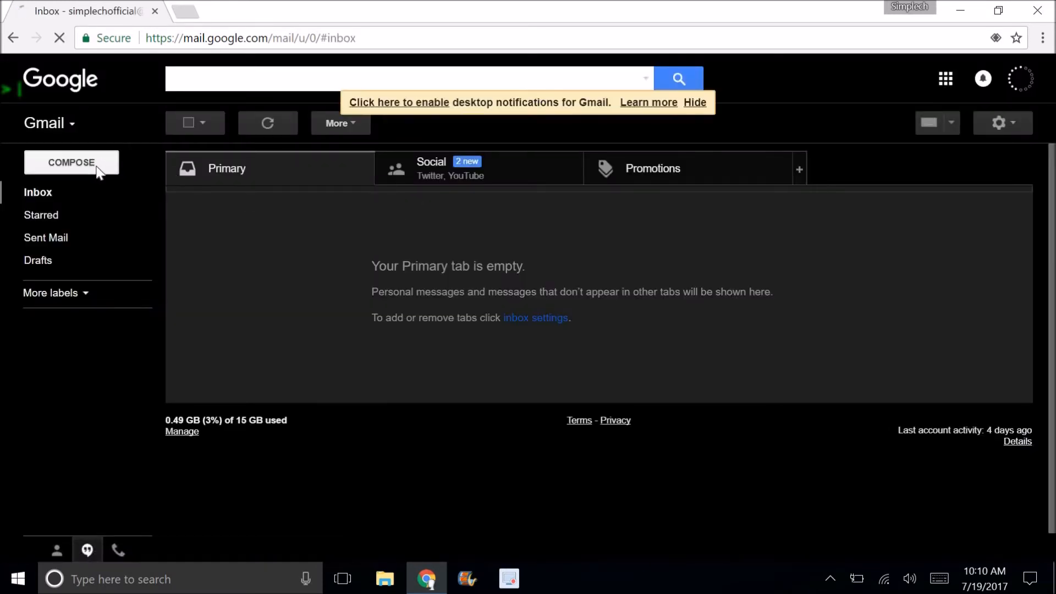
pyautogui.click(71, 163)
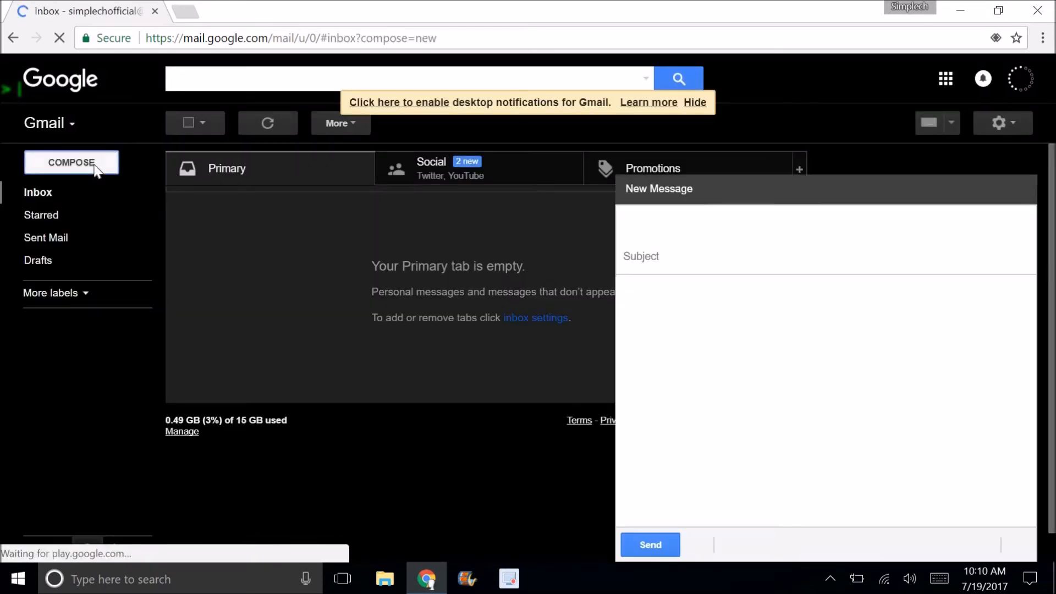
pyautogui.click(70, 163)
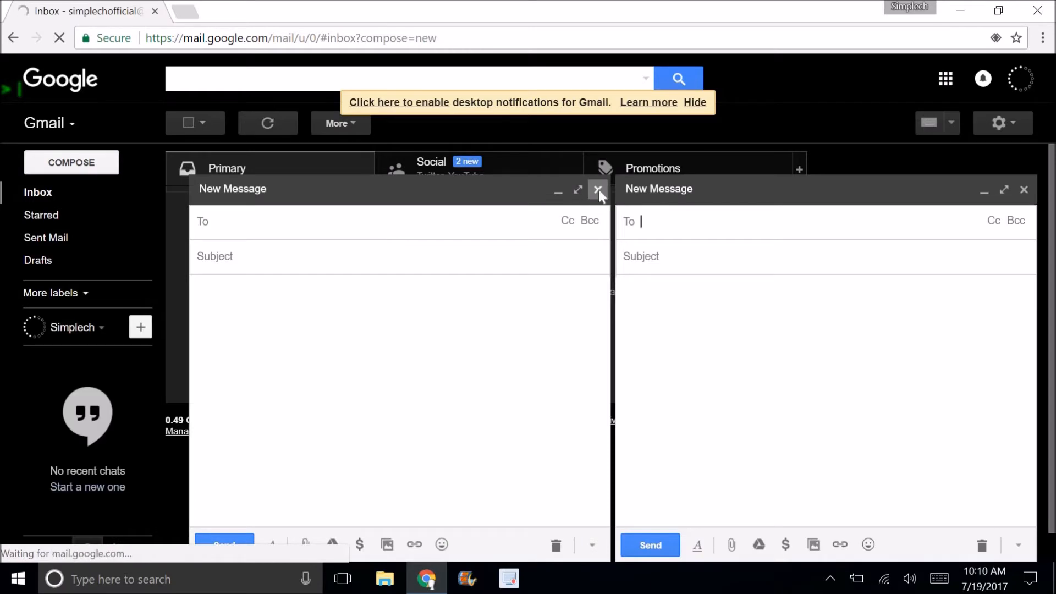
pyautogui.click(597, 189)
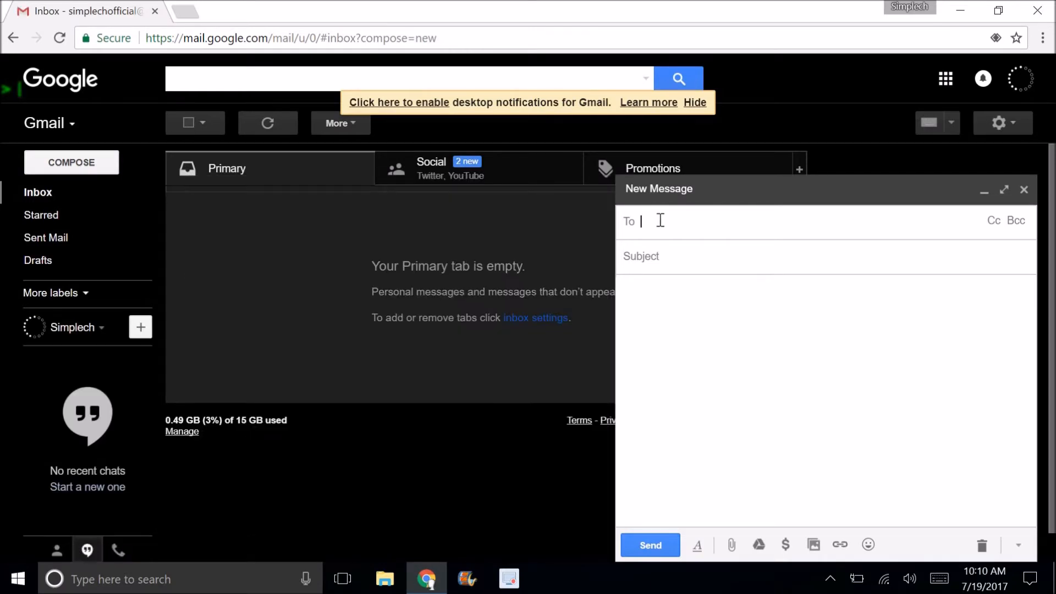
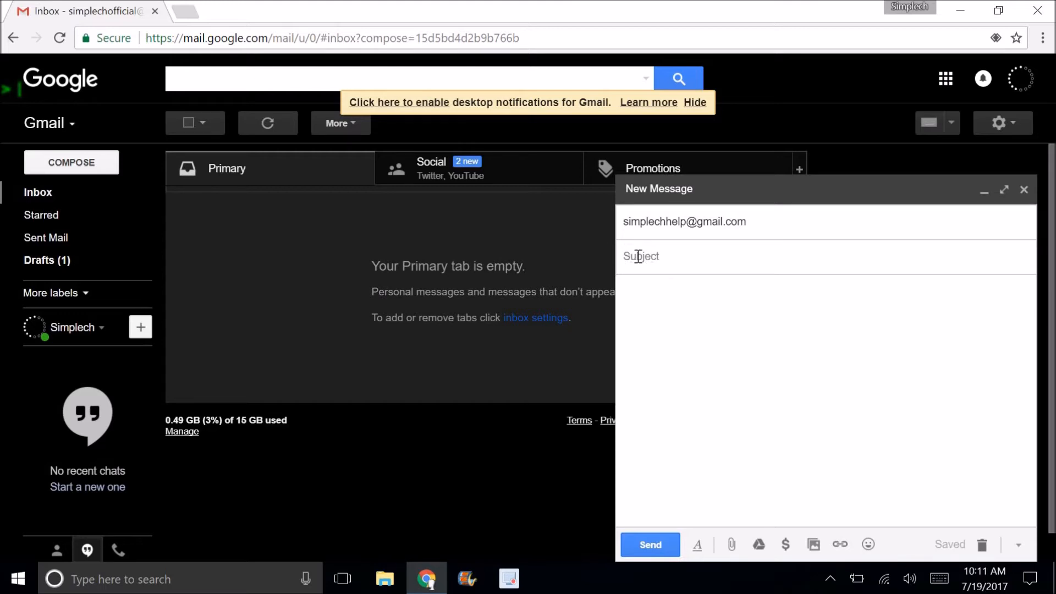
pyautogui.click(640, 256)
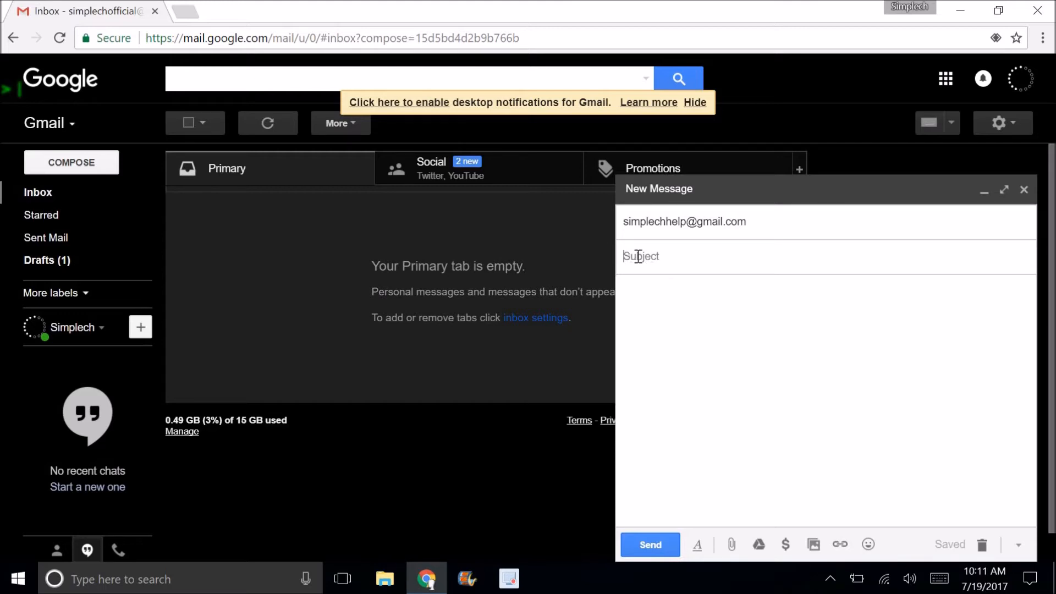
pyautogui.write('my image')
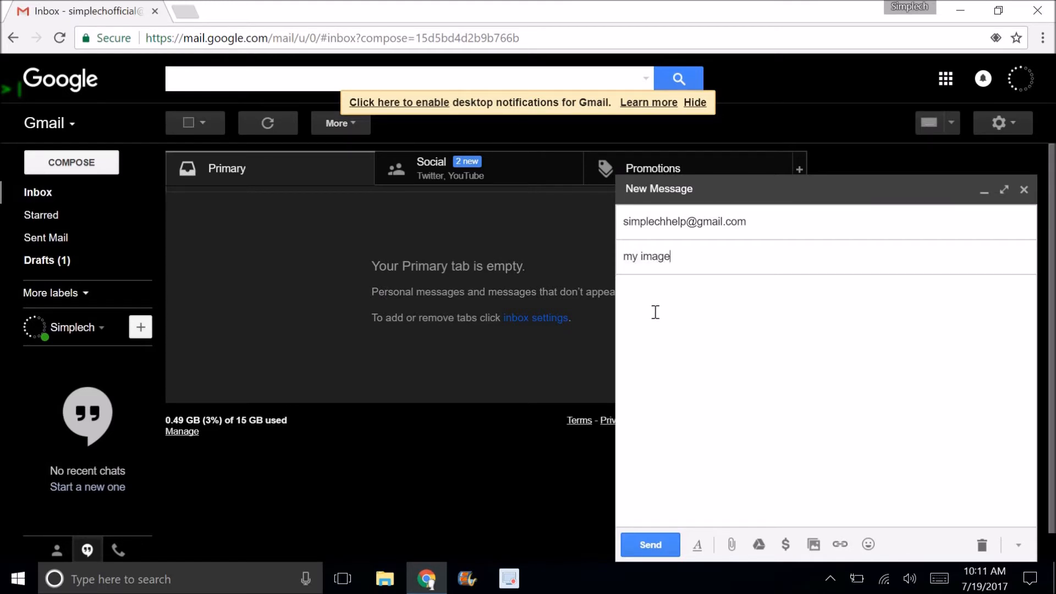
pyautogui.write('my image')
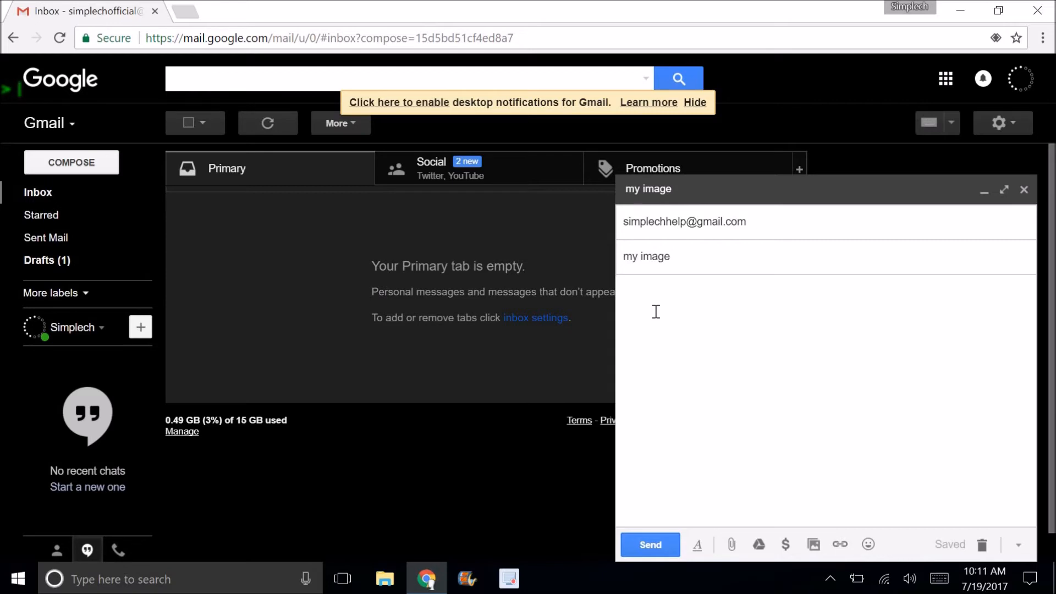
pyautogui.write('image...')
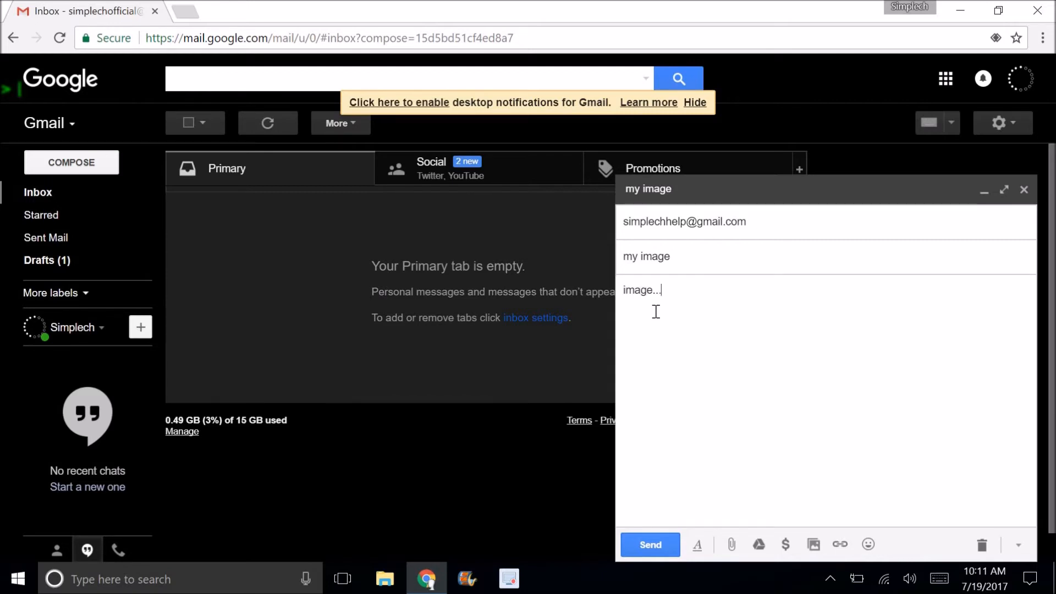
pyautogui.moveTo(731, 545)
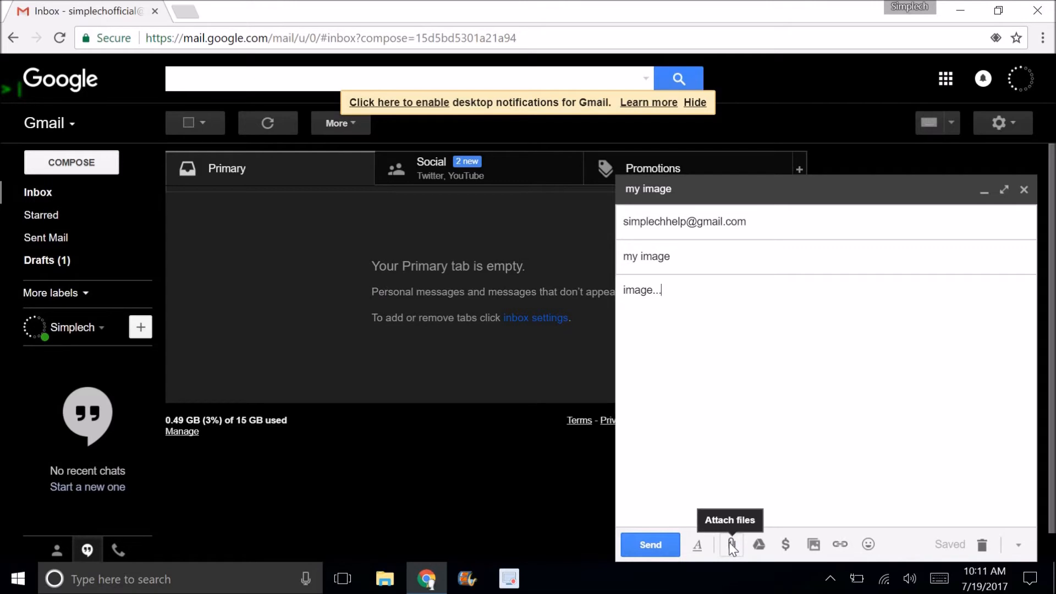
# Attach IMG_0002.JPG from the Pictures folder to the message.
pyautogui.click(731, 545)
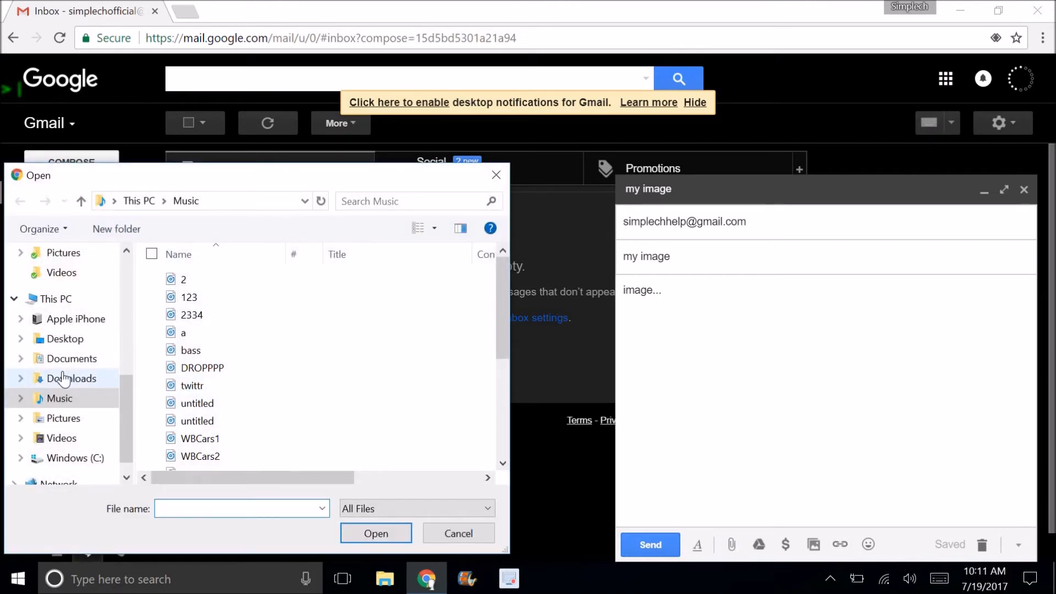
pyautogui.click(72, 378)
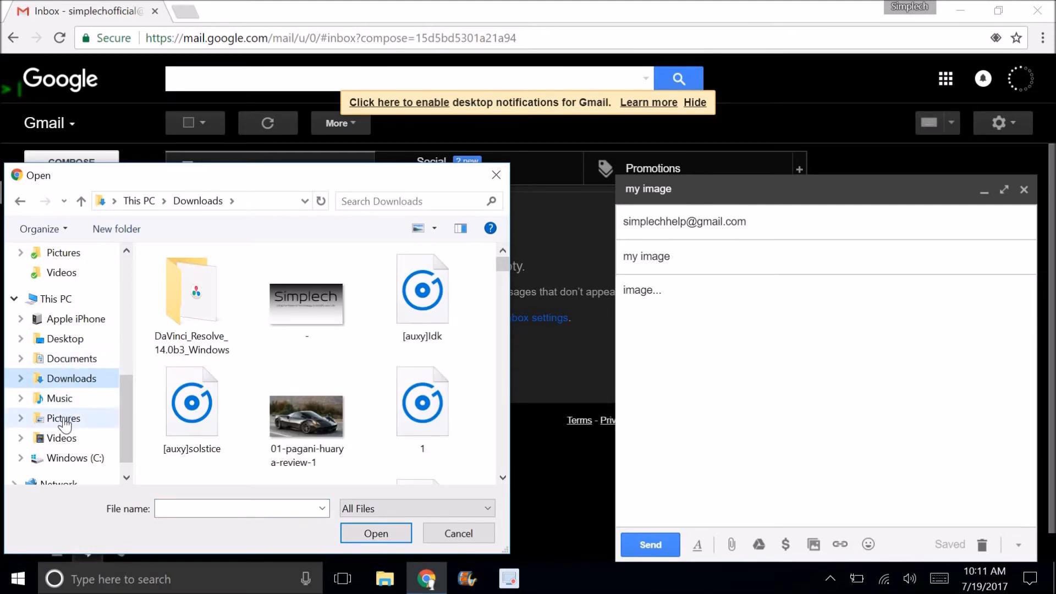
pyautogui.click(64, 418)
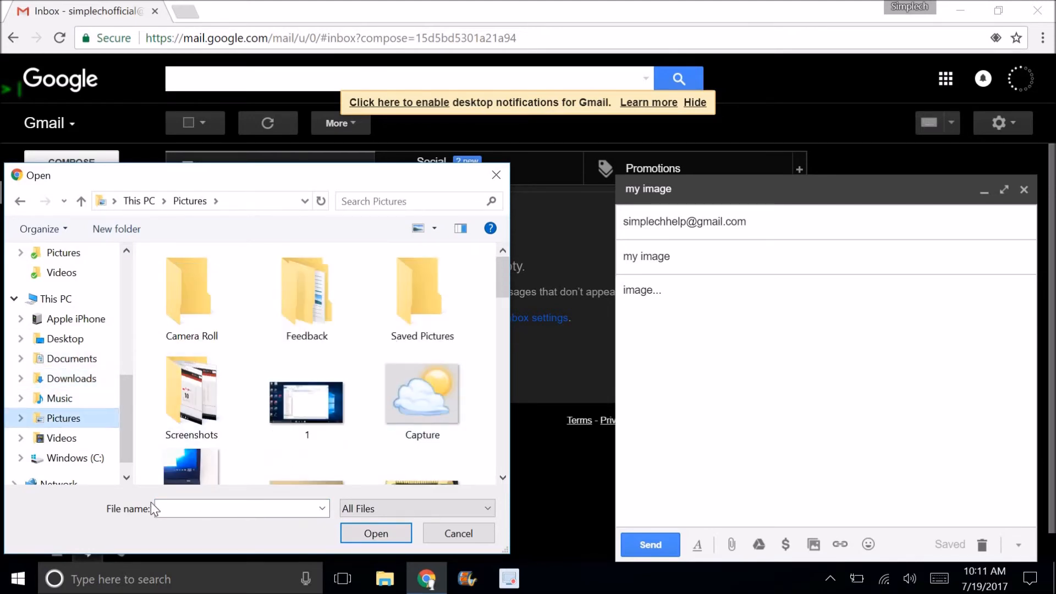
pyautogui.moveTo(505, 276)
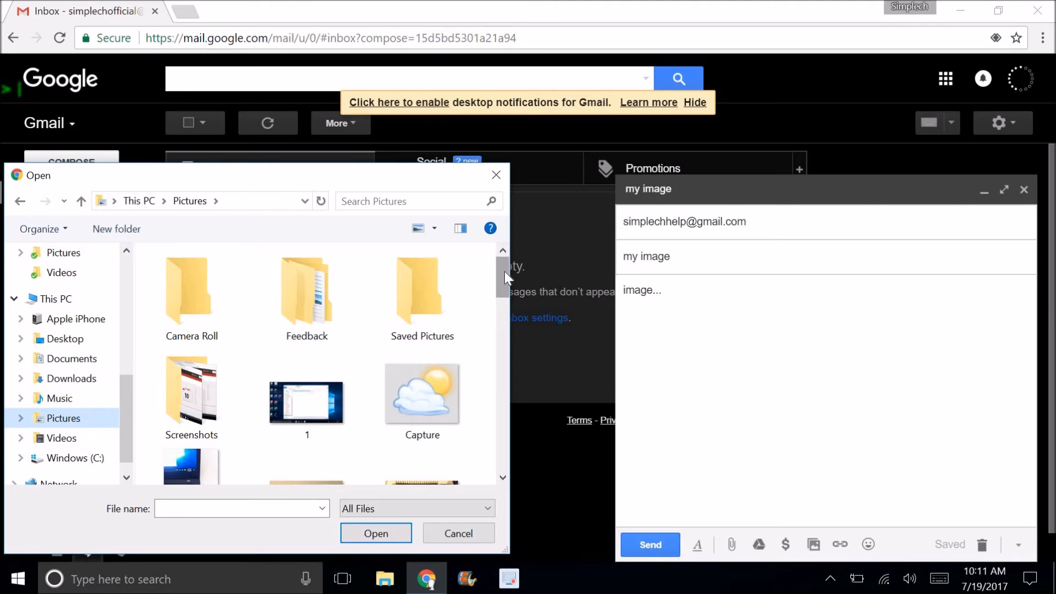
pyautogui.scroll(-3)
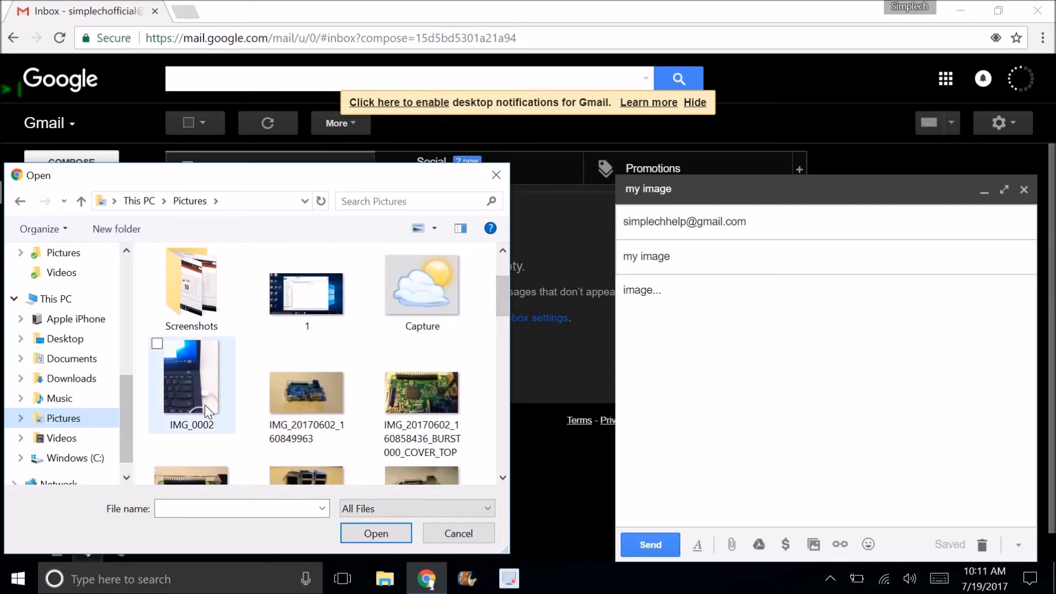
pyautogui.click(192, 384)
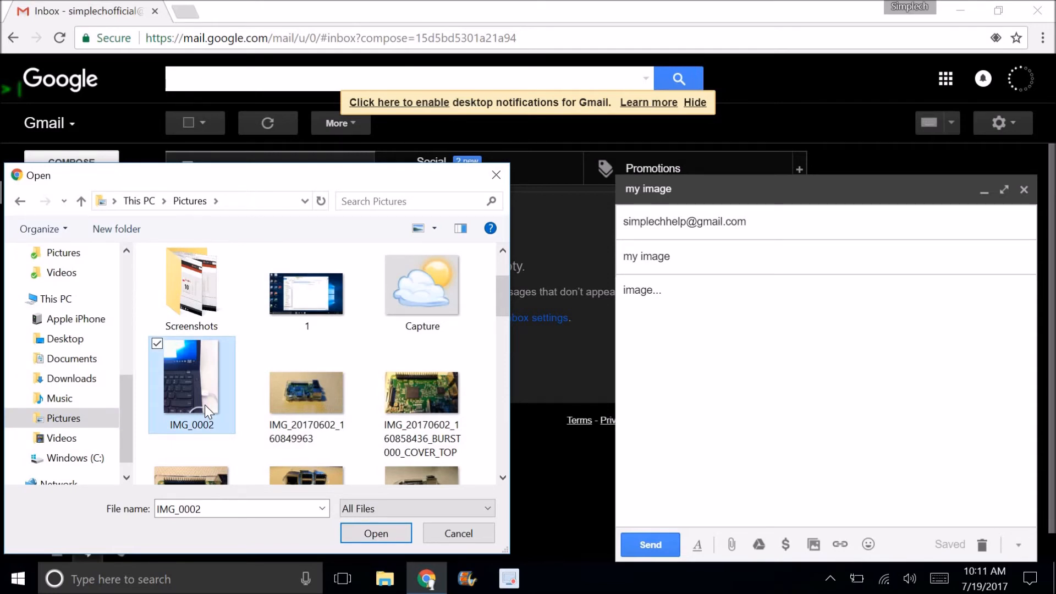
pyautogui.click(376, 533)
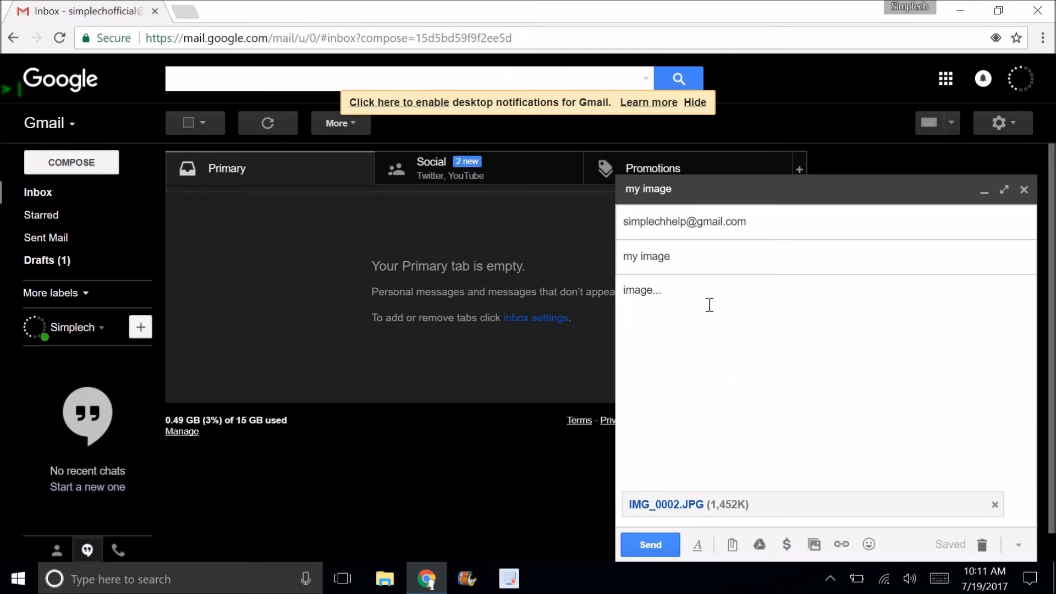
pyautogui.moveTo(649, 544)
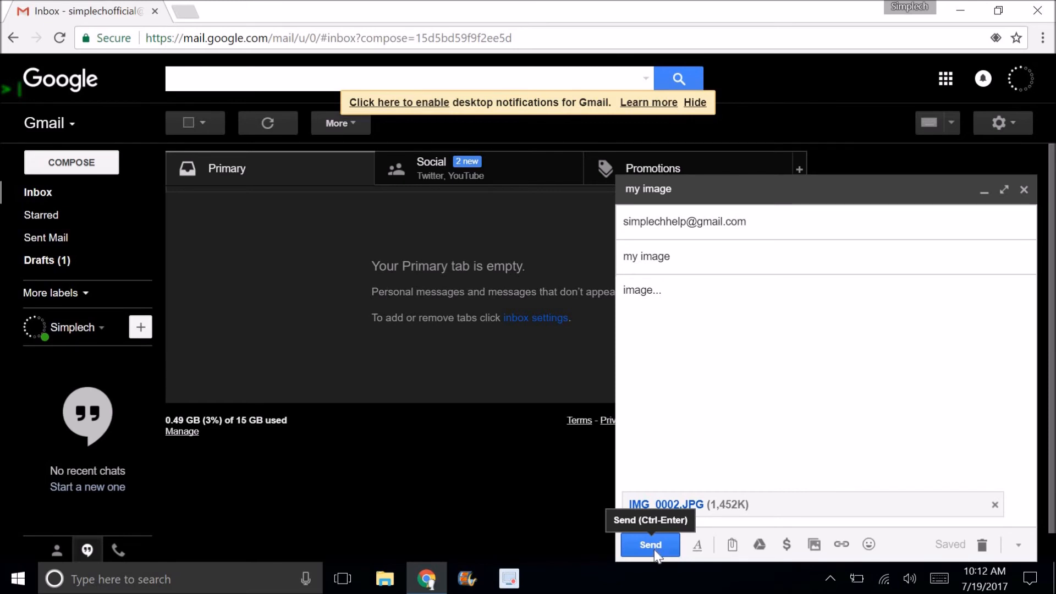
# Send the email, then open the received 'my image' message and preview its IMG_0002.JPG attachment.
pyautogui.click(650, 545)
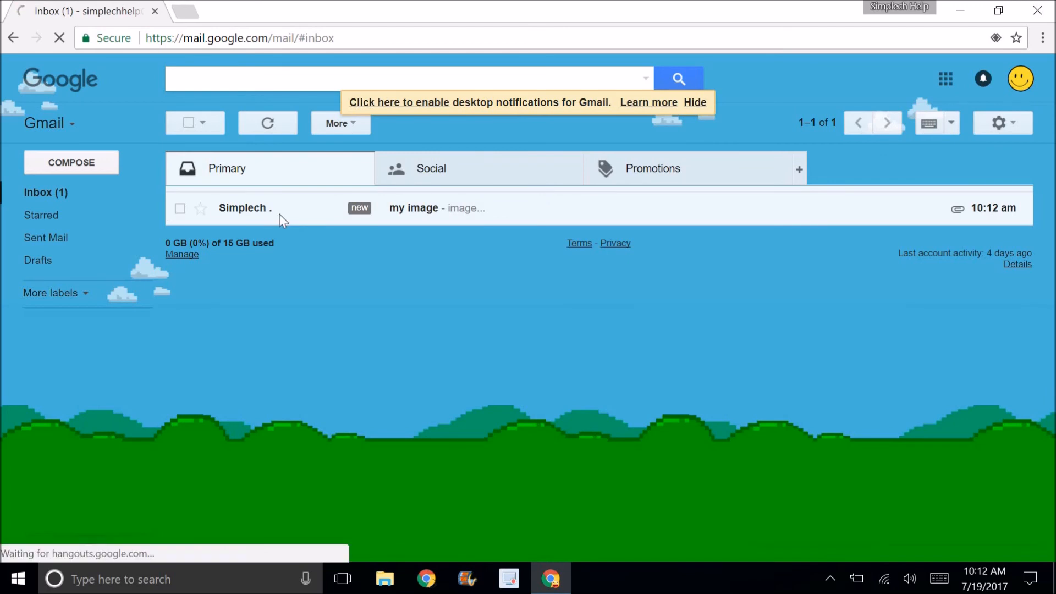
pyautogui.click(414, 208)
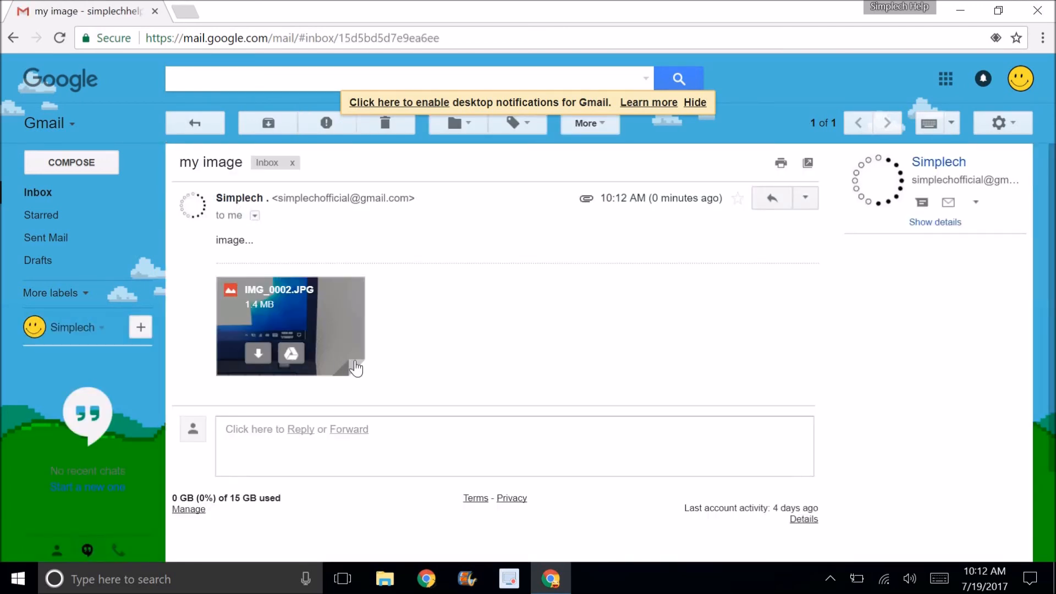
pyautogui.click(290, 325)
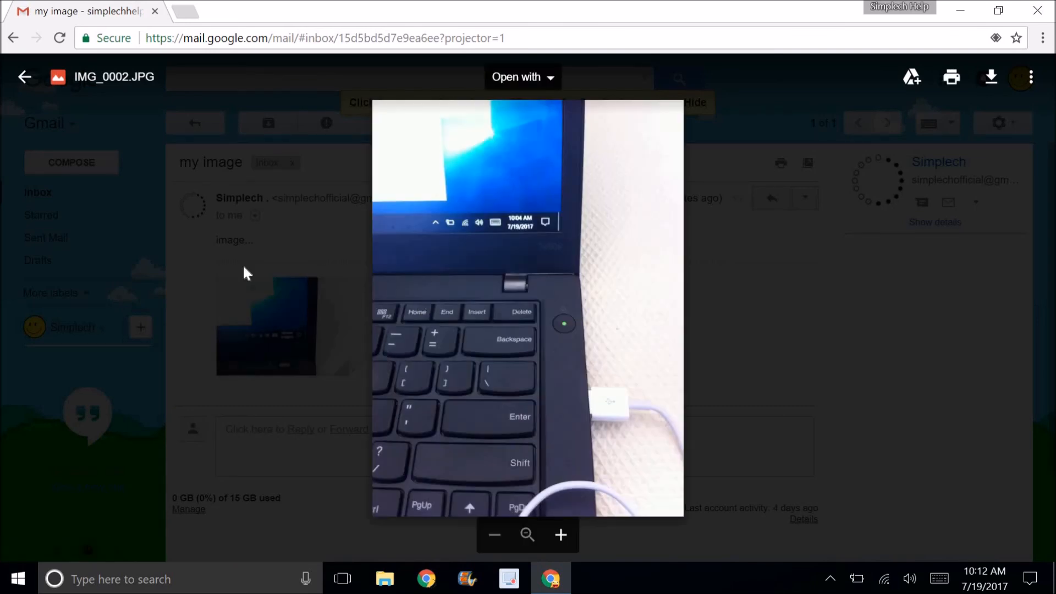
pyautogui.click(26, 77)
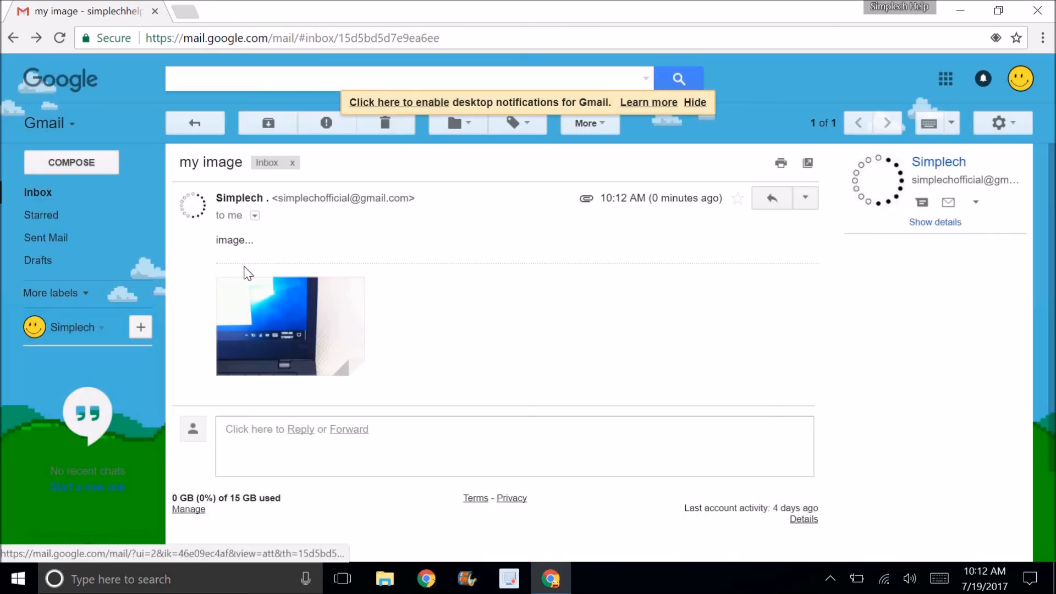